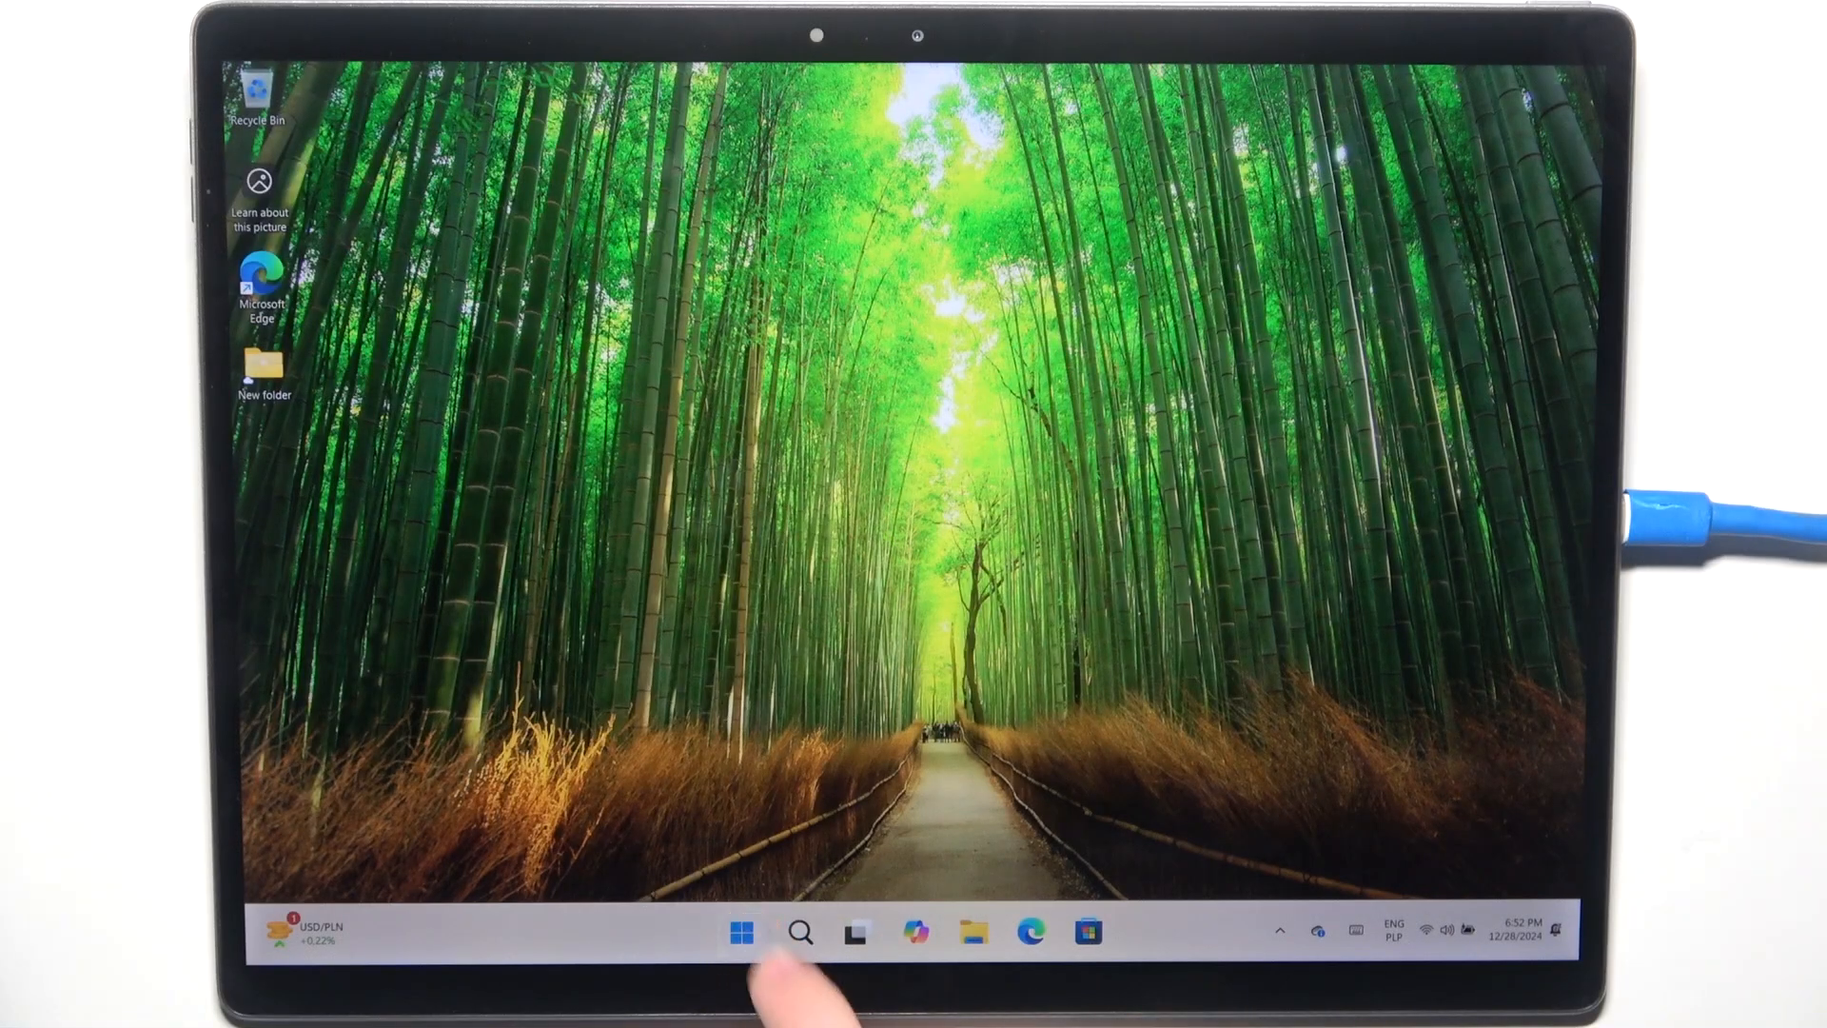
- Search 'cam' from the Start menu and launch the Camera app
{"action": "left_click", "coordinate": [743, 931]}
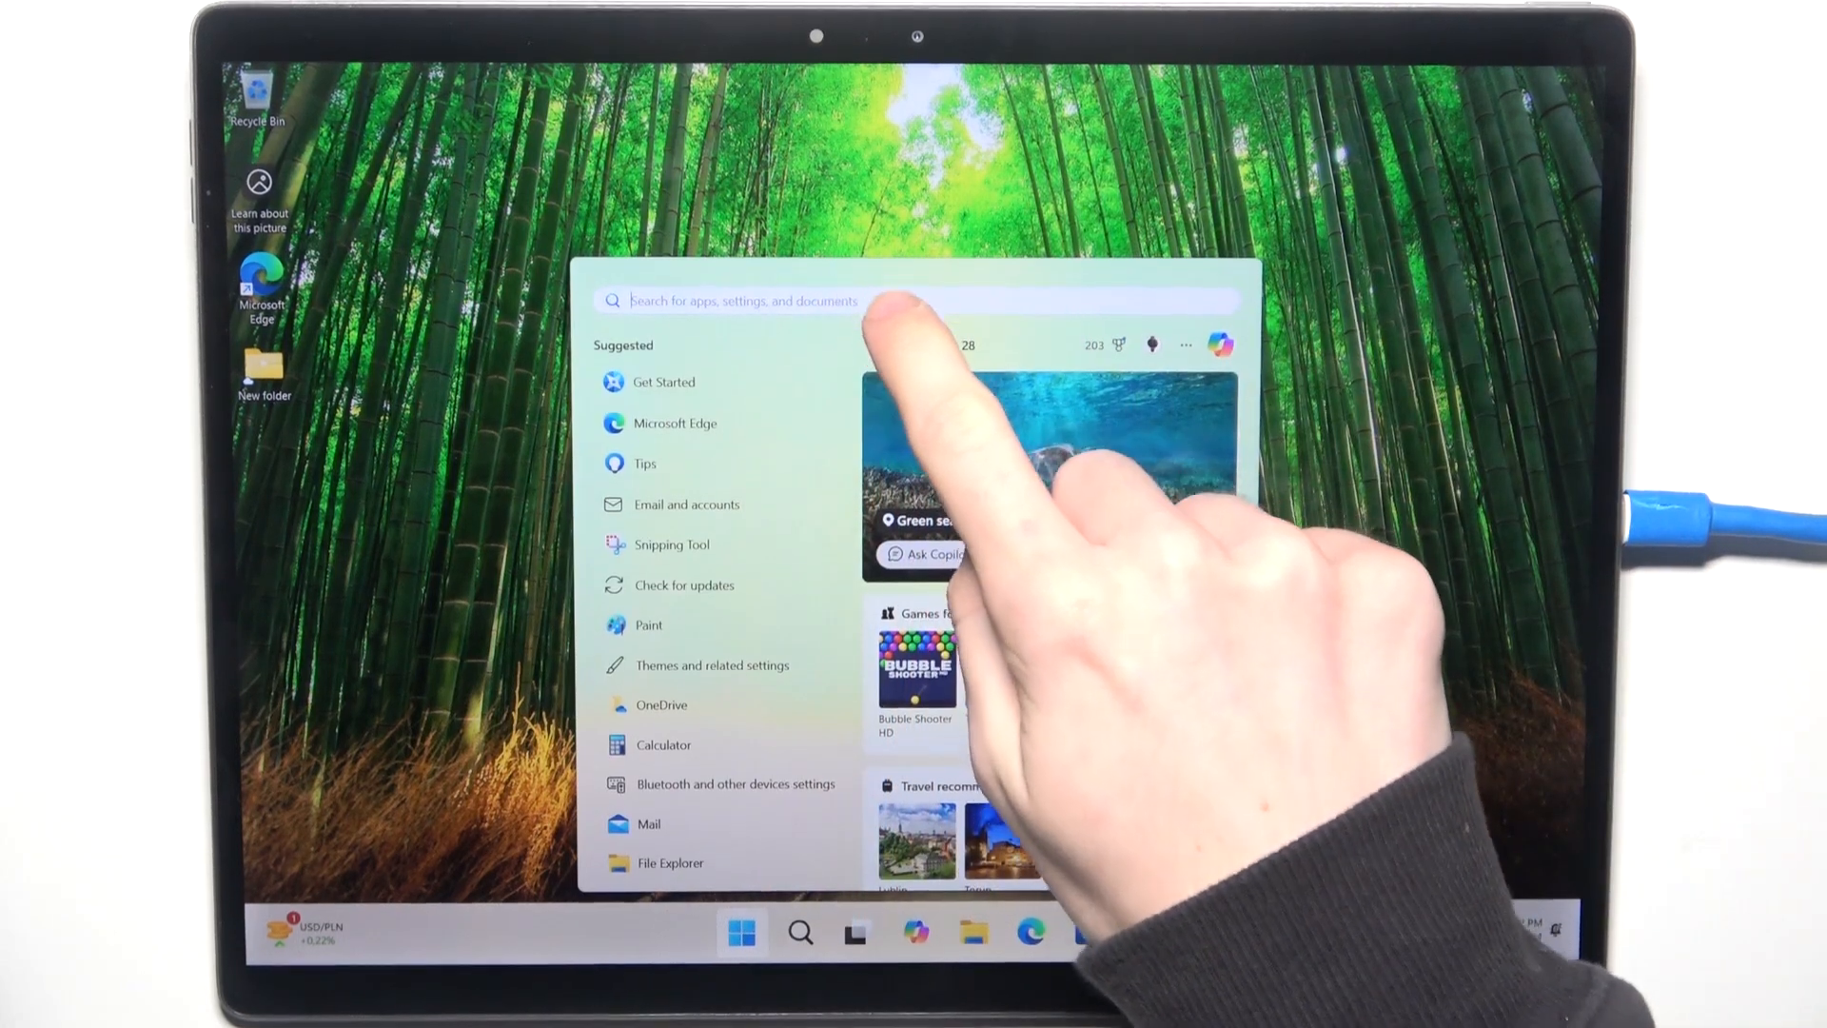
{"action": "type", "text": "cam"}
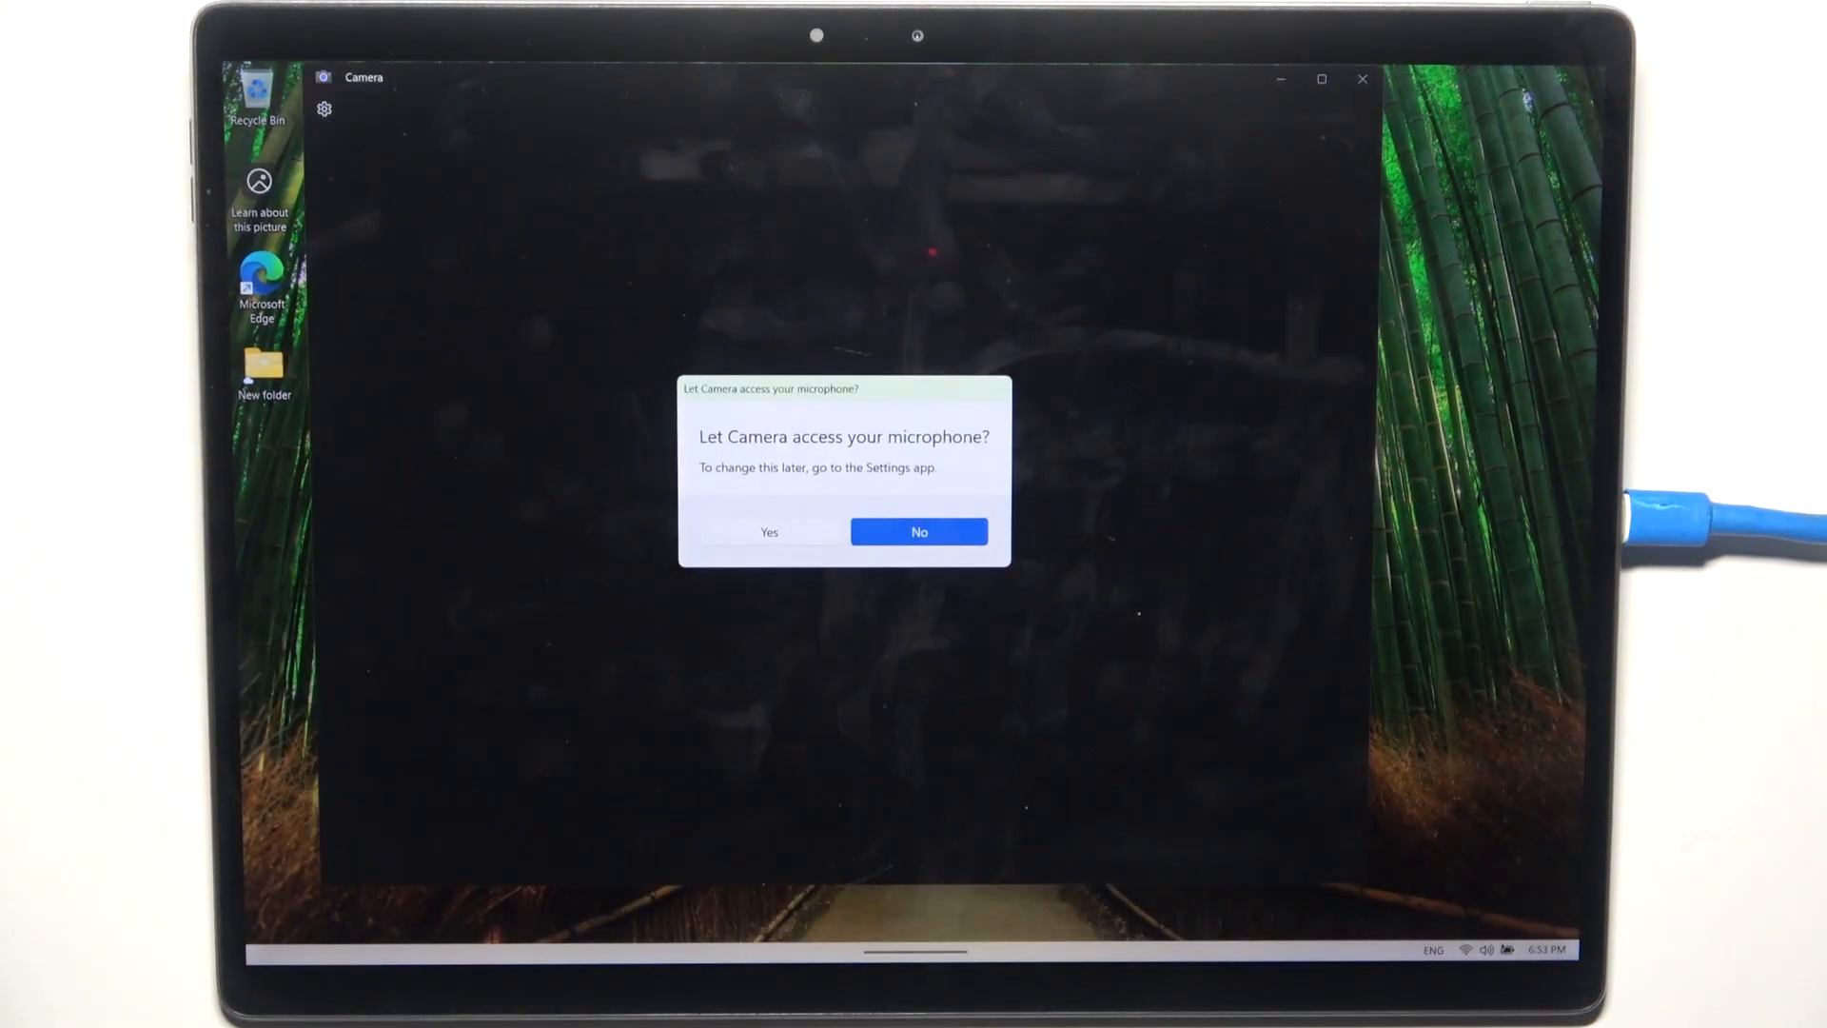
- Answer the microphone and precise location access prompts to reach the live preview
{"action": "left_click", "coordinate": [917, 531]}
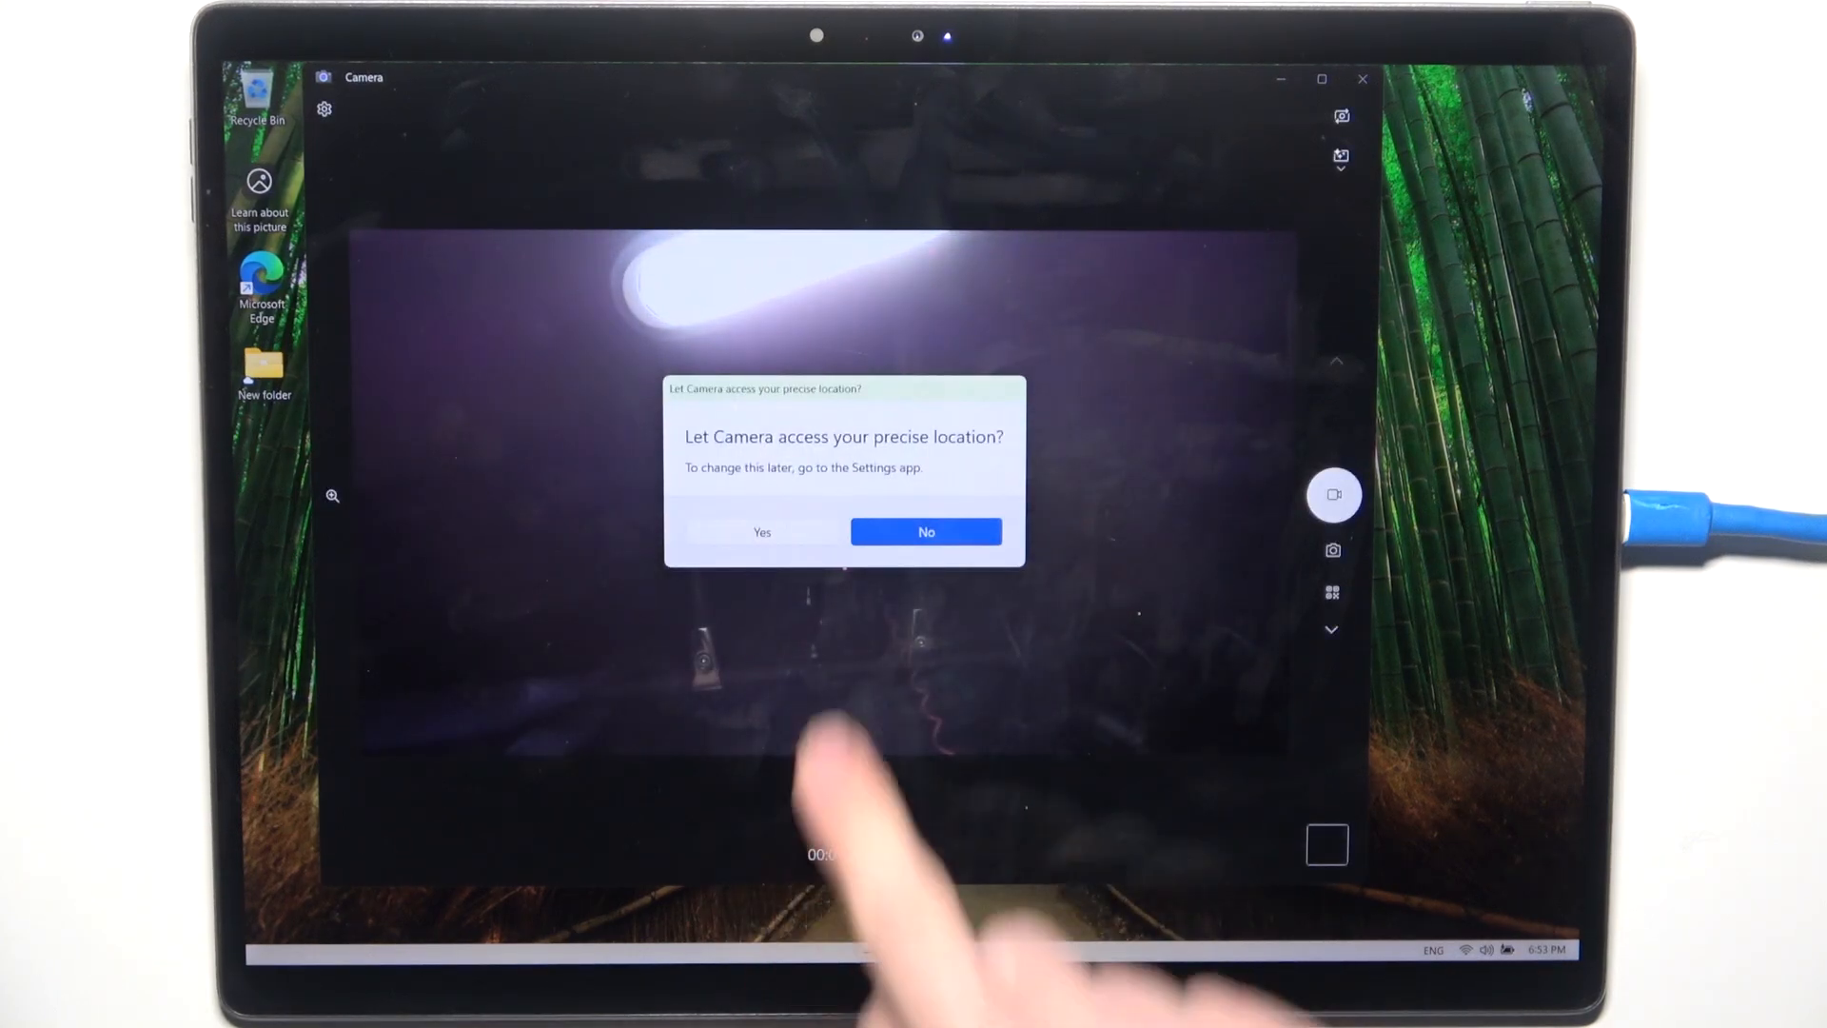
{"action": "left_click", "coordinate": [924, 531]}
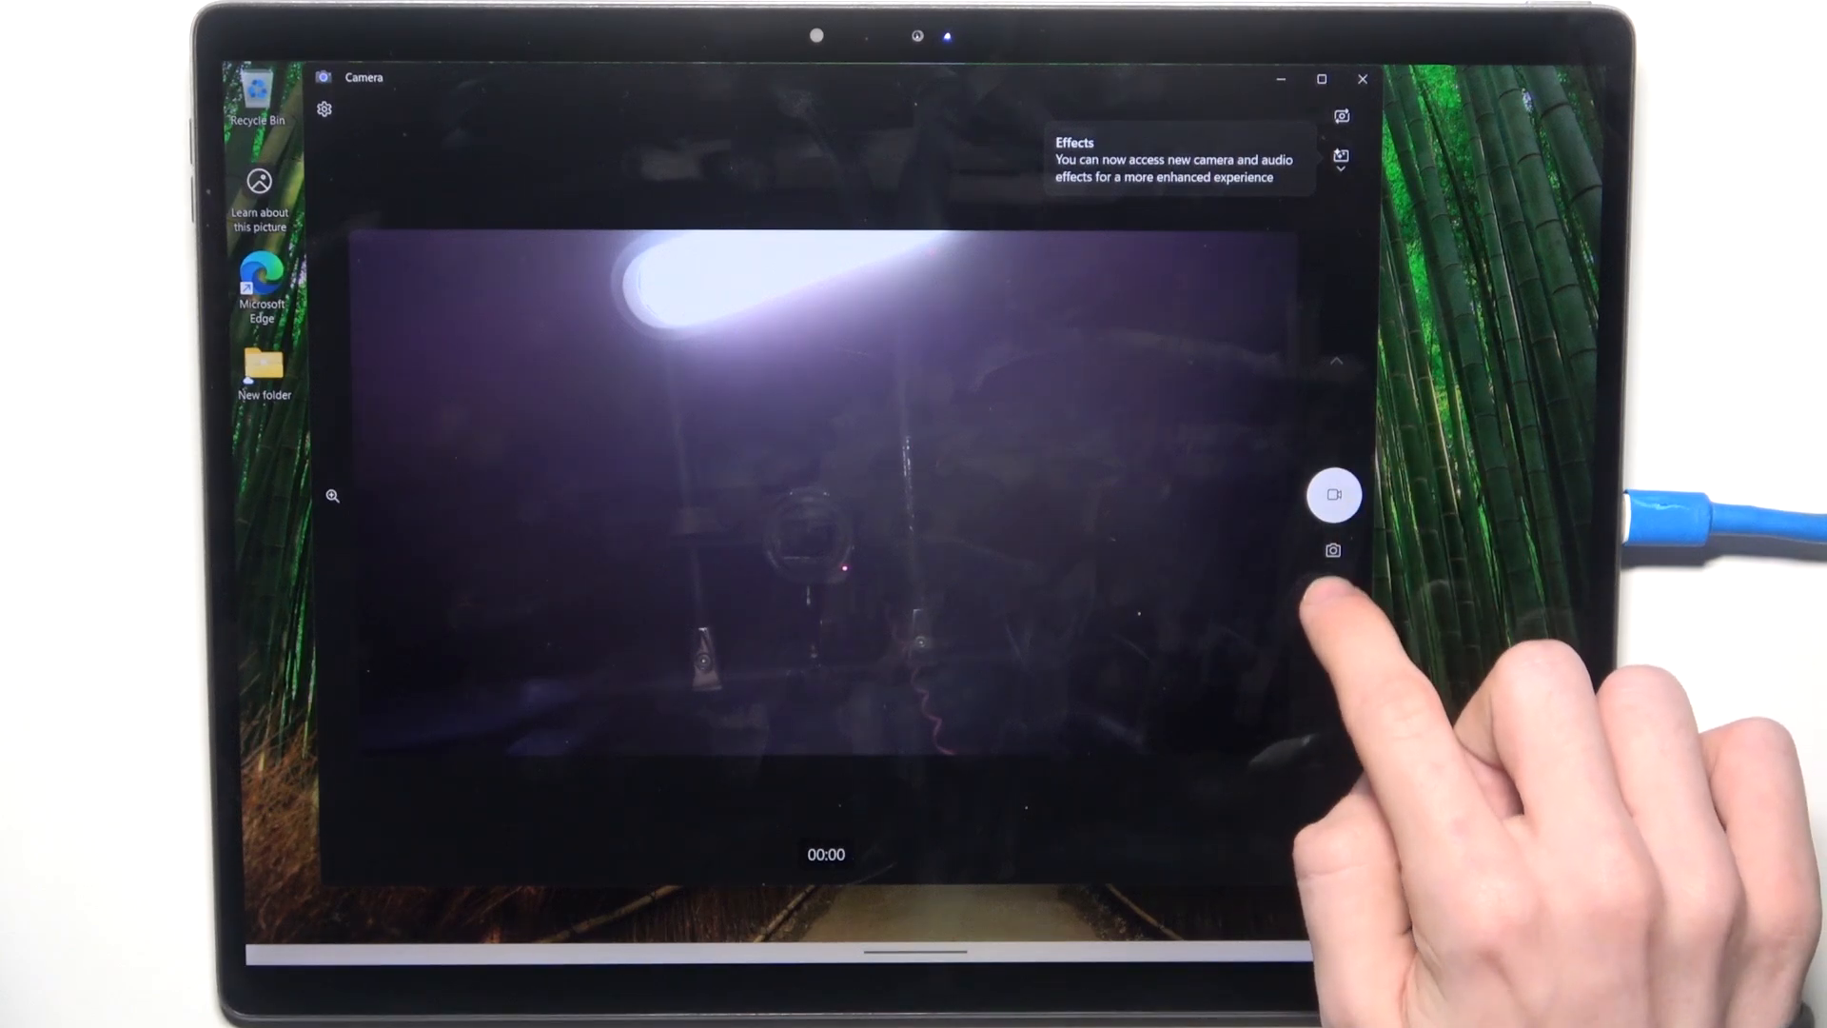
- Dismiss the Effects tip and switch the camera to Barcode scanning mode
{"action": "left_click", "coordinate": [1332, 550]}
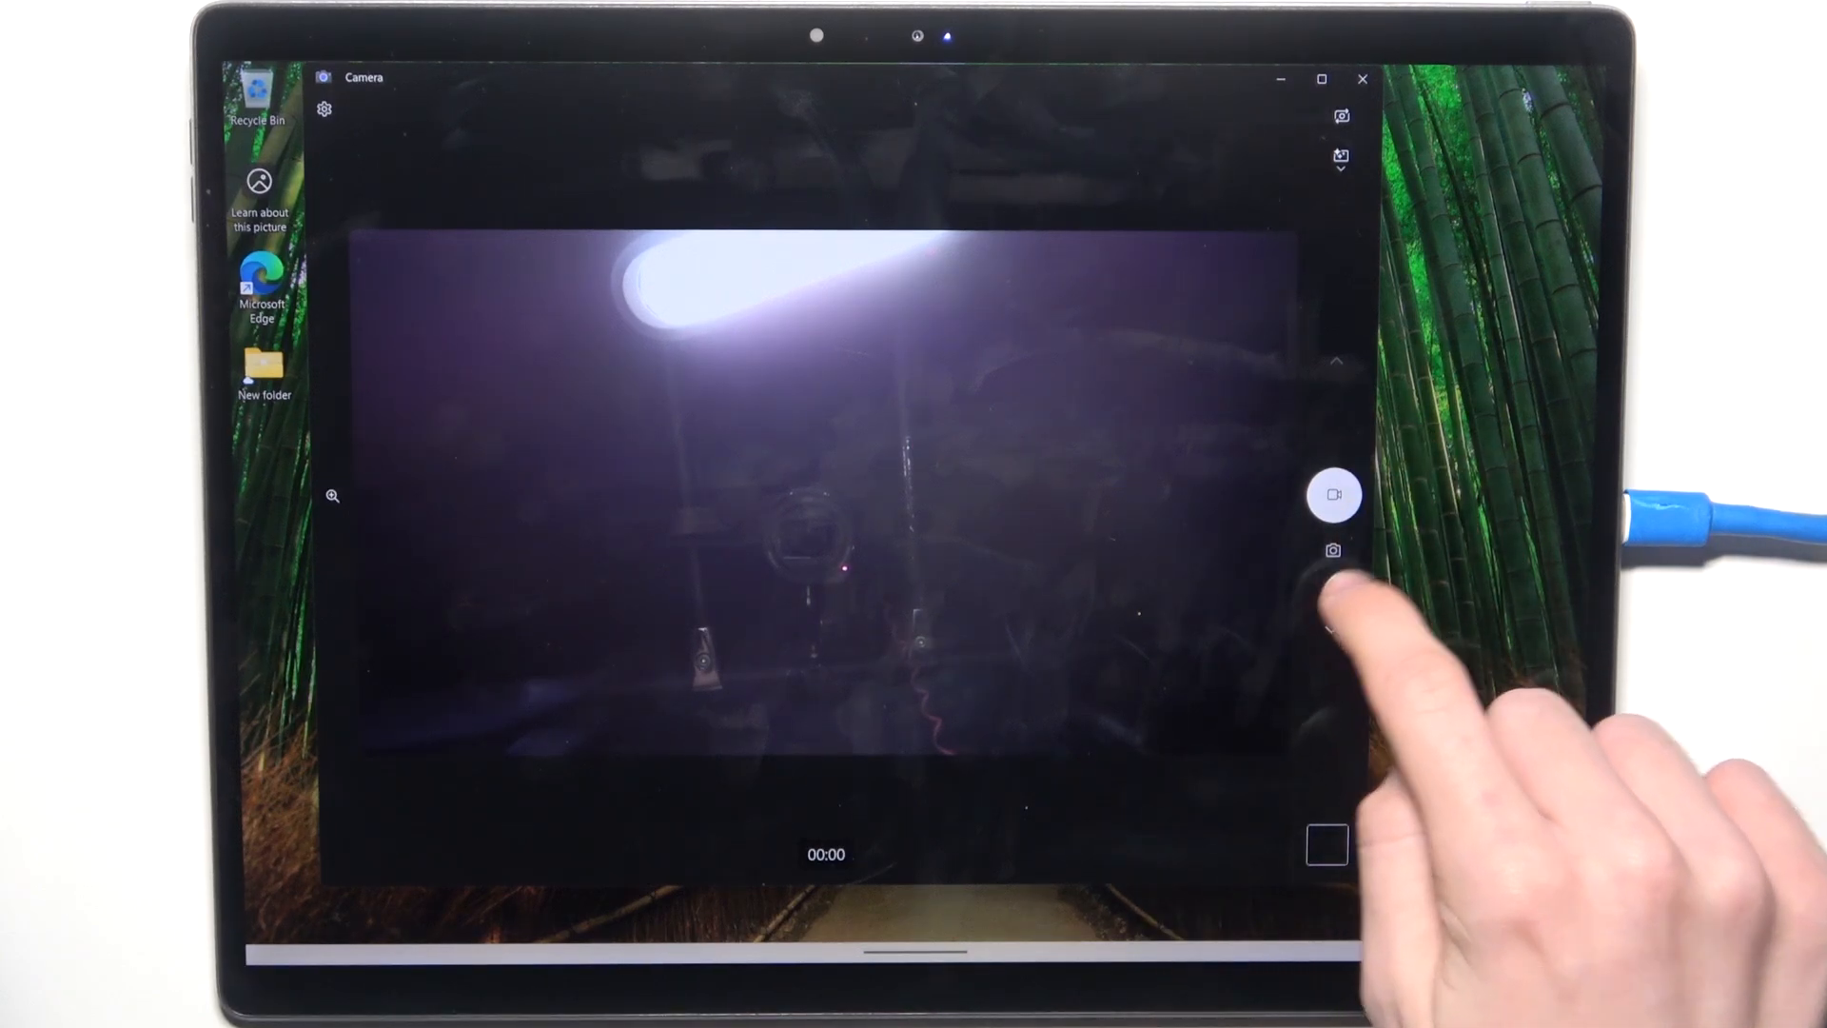
{"action": "left_click", "coordinate": [1331, 550]}
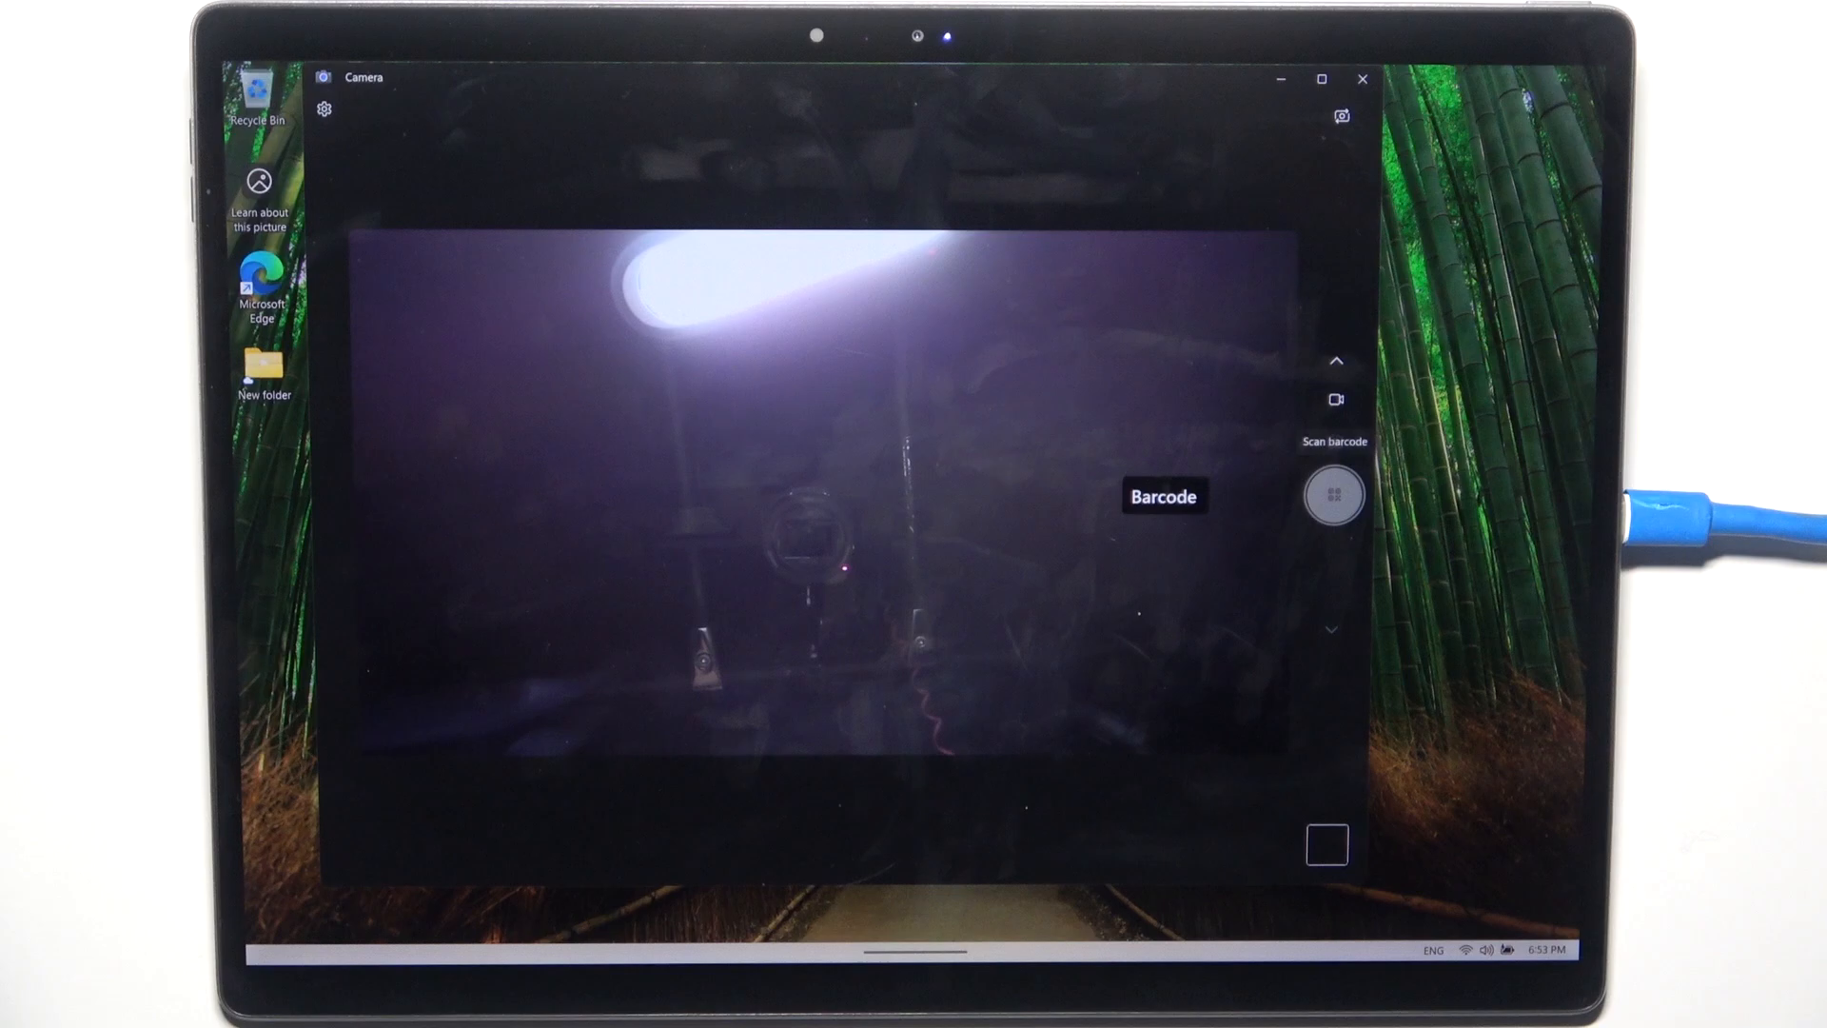